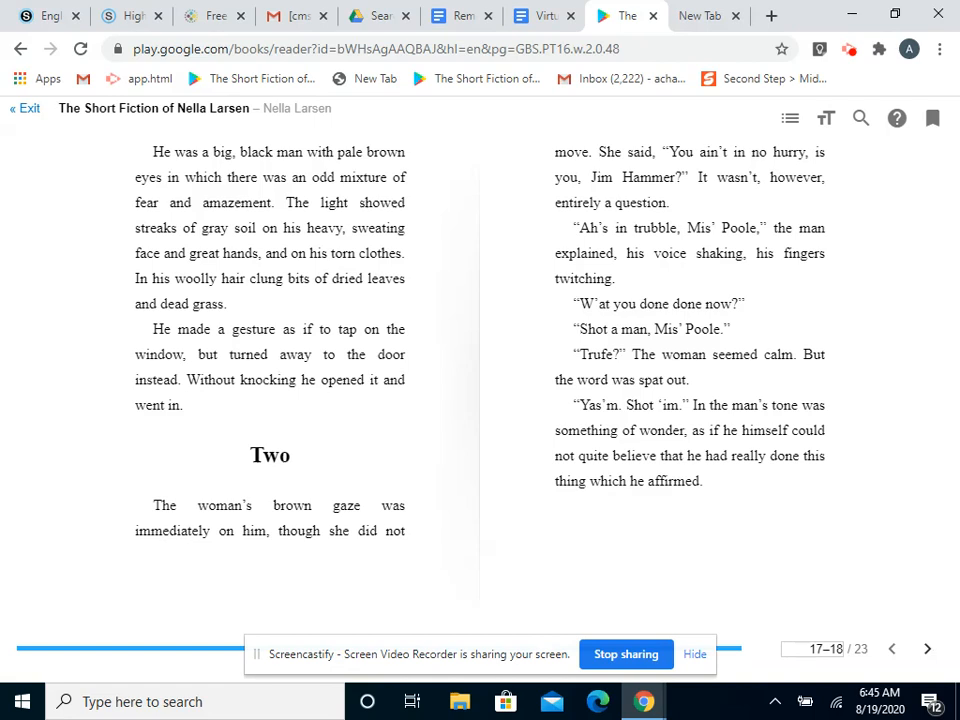
{"action": "mouse_move", "coordinate": [927, 649]}
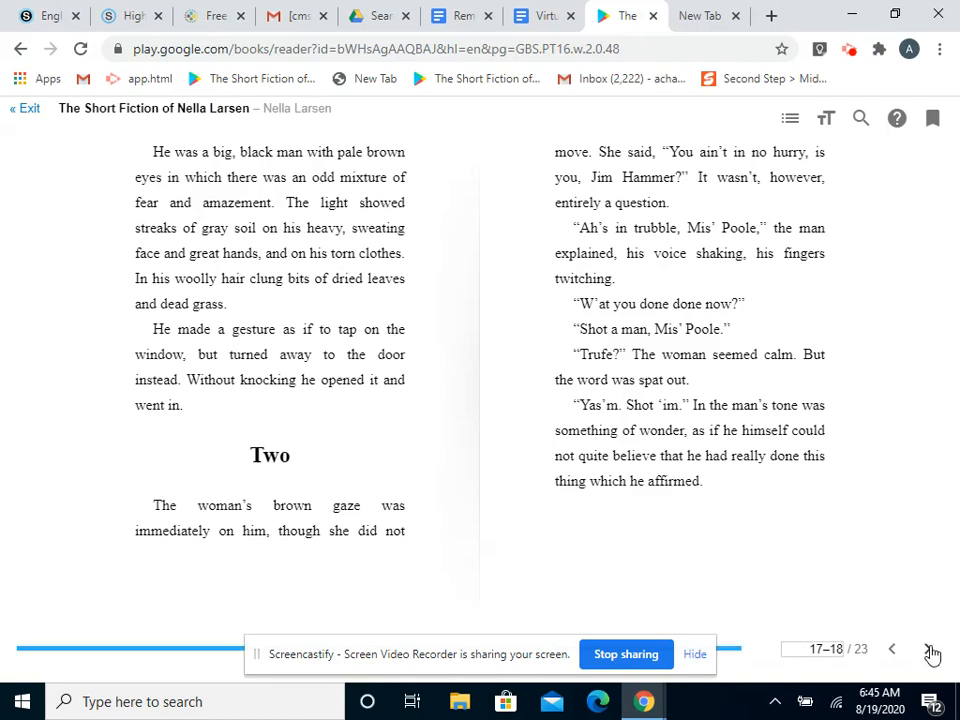
Step: Turn to page 18, where Annie Poole weighs hiding the frightened man
{"action": "left_click", "coordinate": [926, 648]}
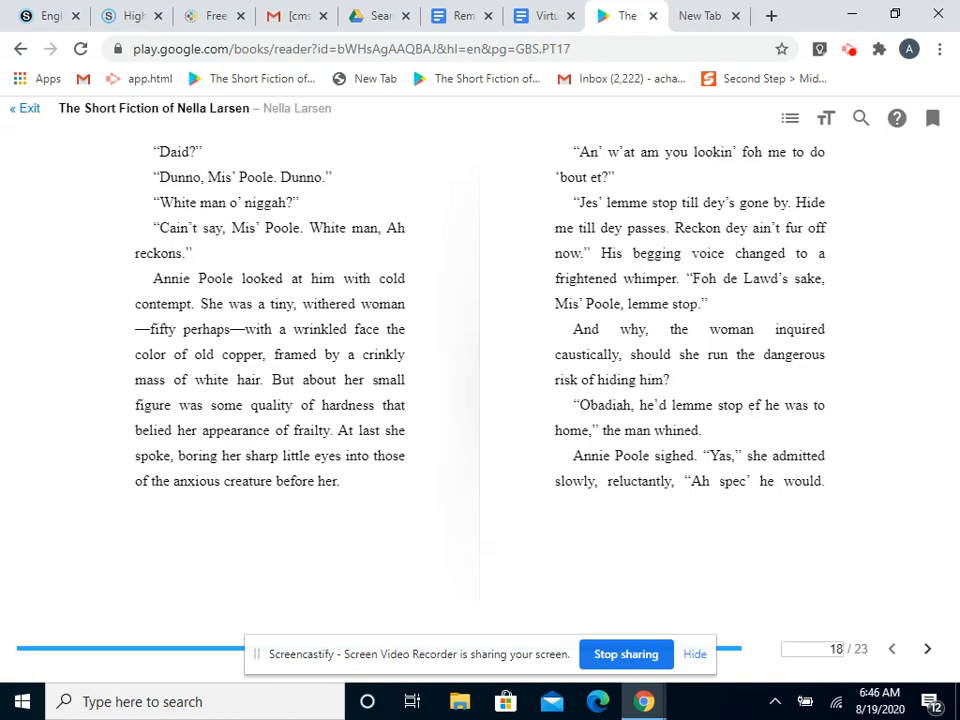
{"action": "mouse_move", "coordinate": [938, 683]}
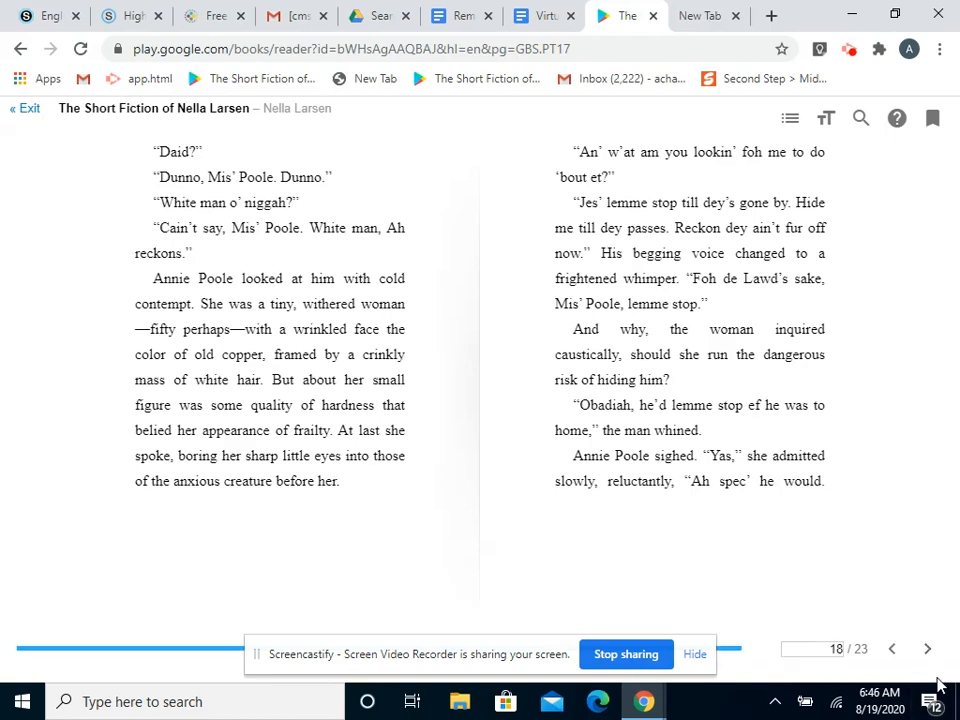
Step: Page forward twice through section Three to page 20, where Jim Hammer hides
{"action": "left_click", "coordinate": [926, 648]}
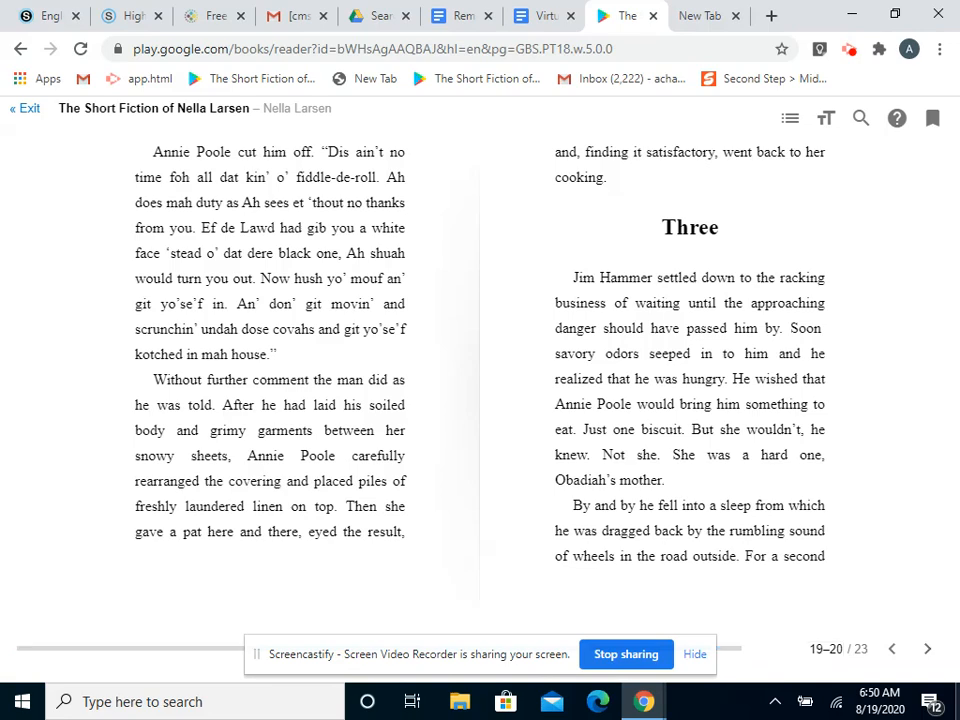
{"action": "left_click", "coordinate": [927, 648]}
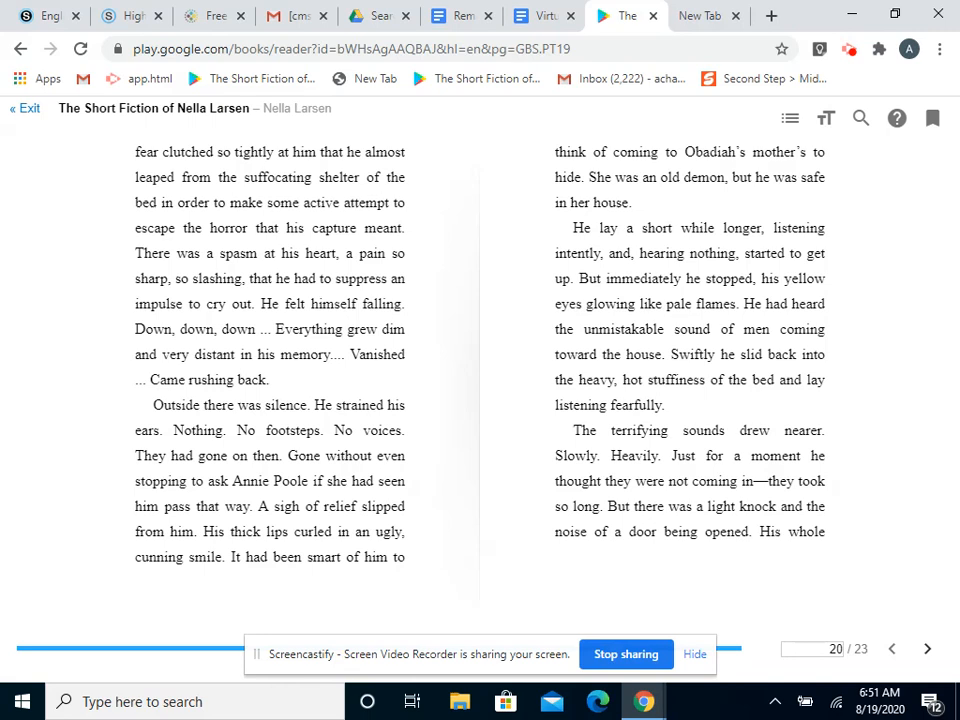
Step: Advance to pages 21–22, where Obadiah is brought home
{"action": "left_click", "coordinate": [926, 648]}
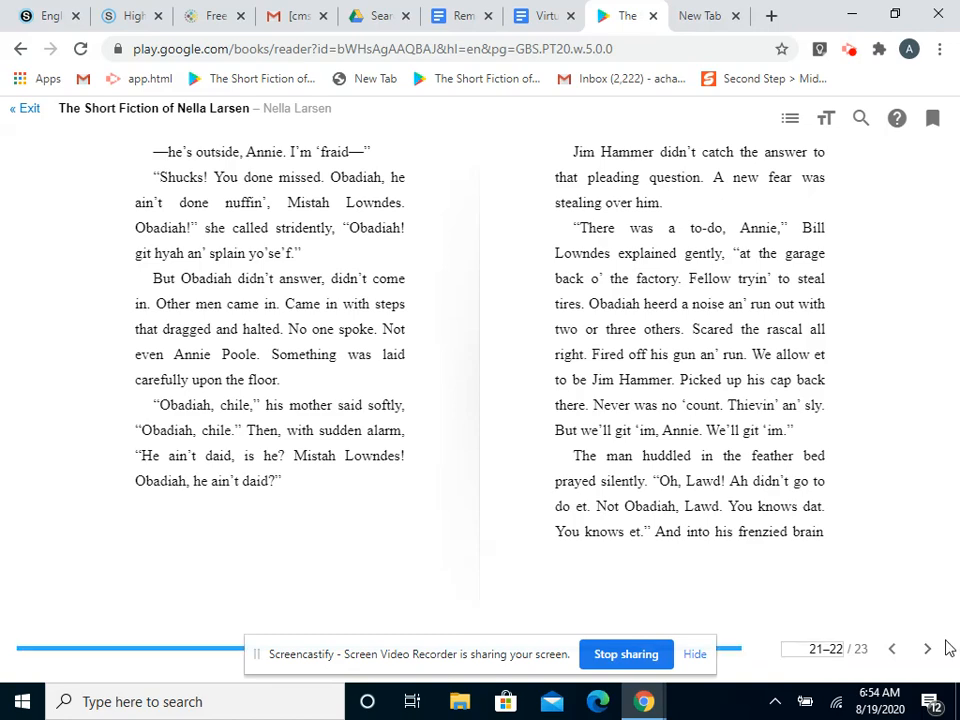
Step: Turn to page 22 of 23, where section Four begins
{"action": "left_click", "coordinate": [926, 649]}
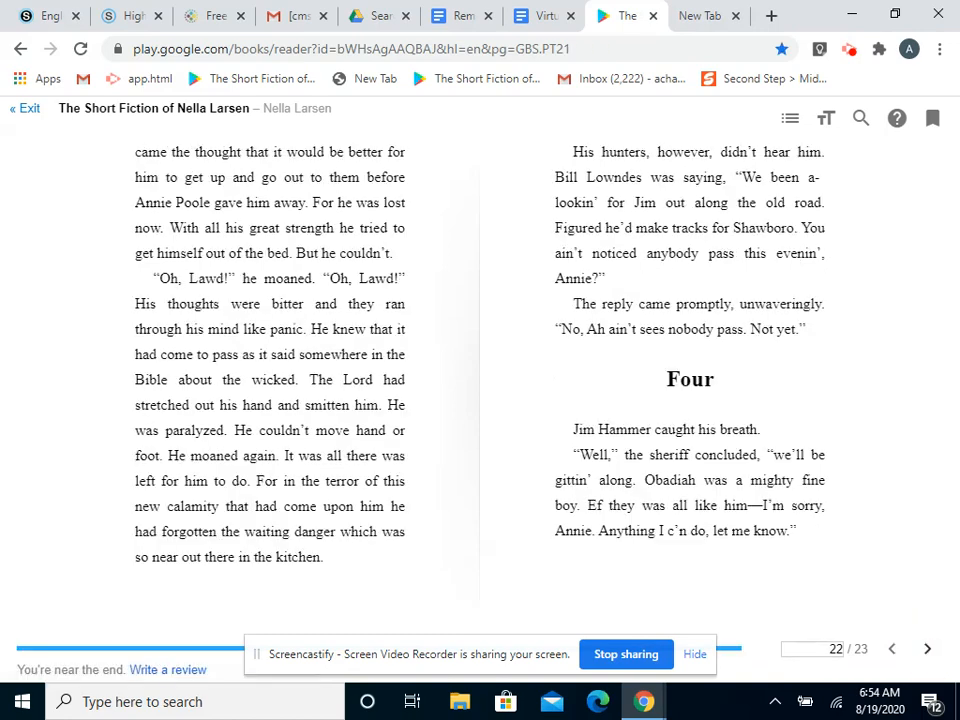